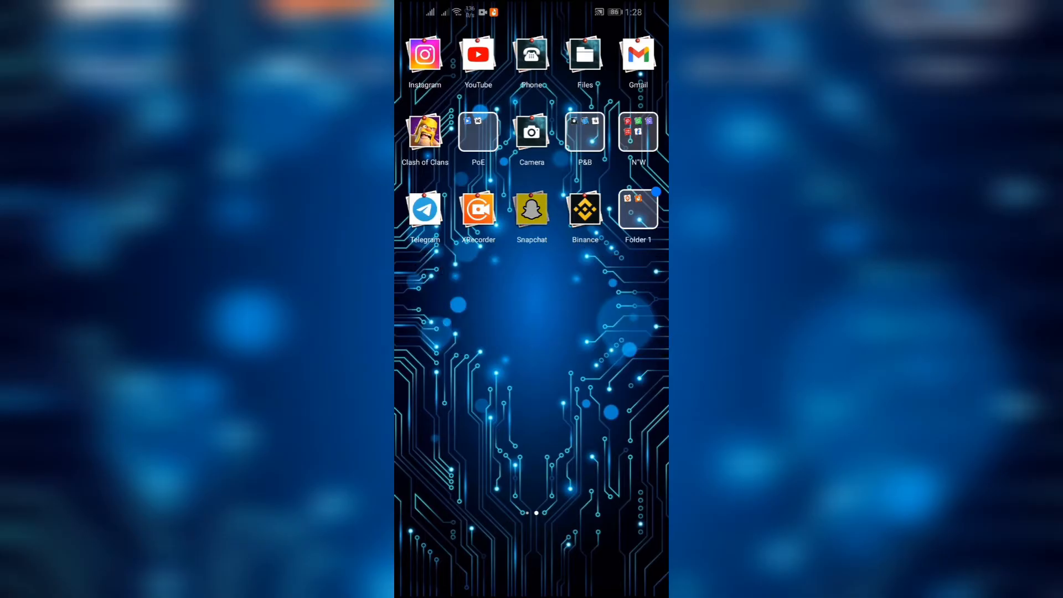
# Step: Launch Snapchat from the Android home screen to photograph the backlit keyboard
pyautogui.click(532, 208)
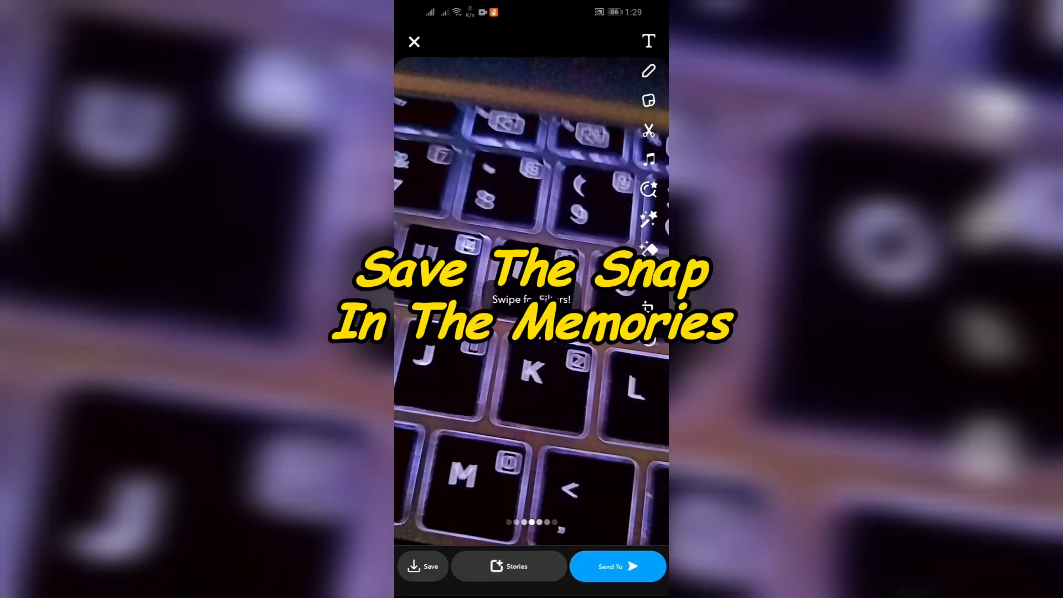
# Step: Save the keyboard snap to Memories and view it under Recently Added
pyautogui.click(414, 42)
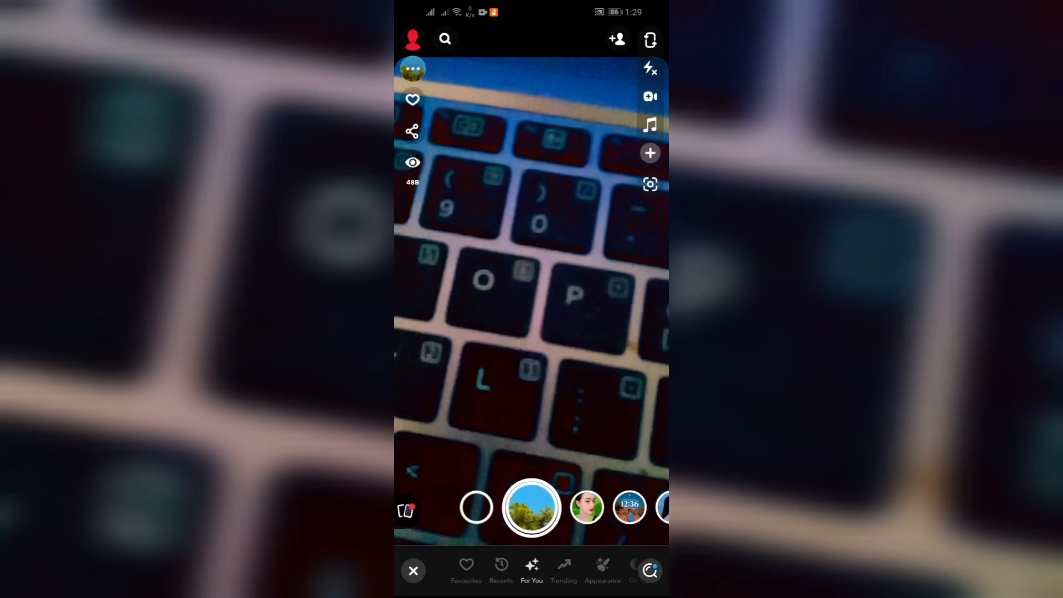
pyautogui.click(405, 511)
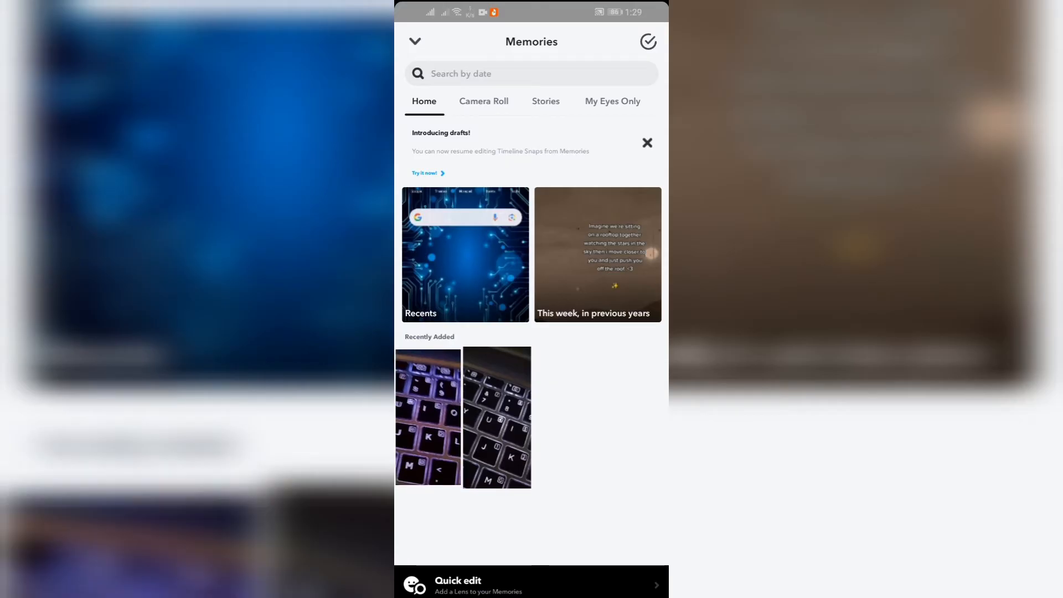
# Step: Open the keyboard snap from Recently Added in Memories full screen
pyautogui.click(496, 416)
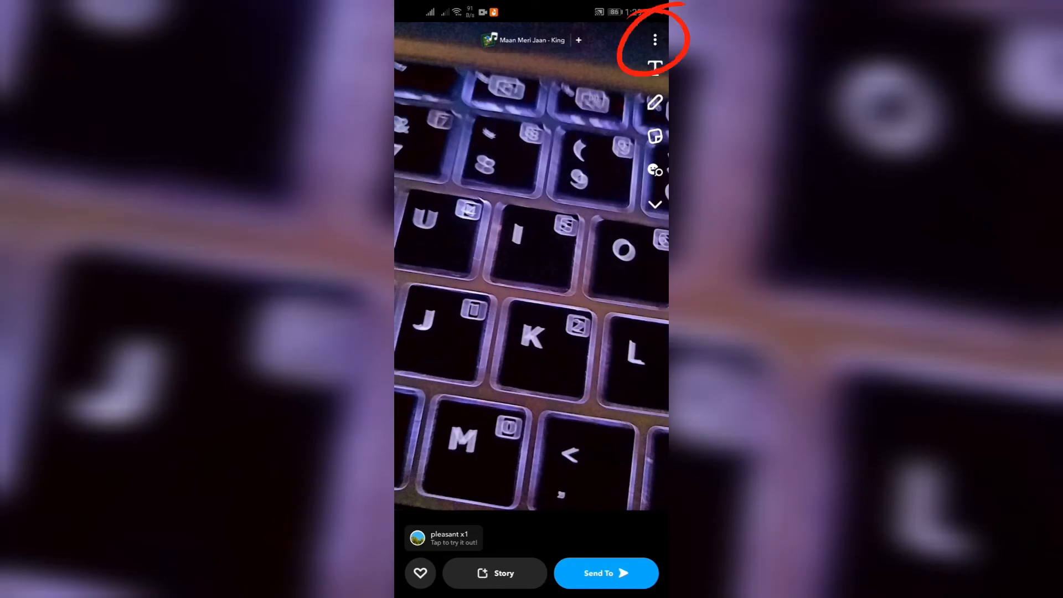
# Step: Hide the keyboard snap in My Eyes Only and view it in that tab
pyautogui.click(653, 39)
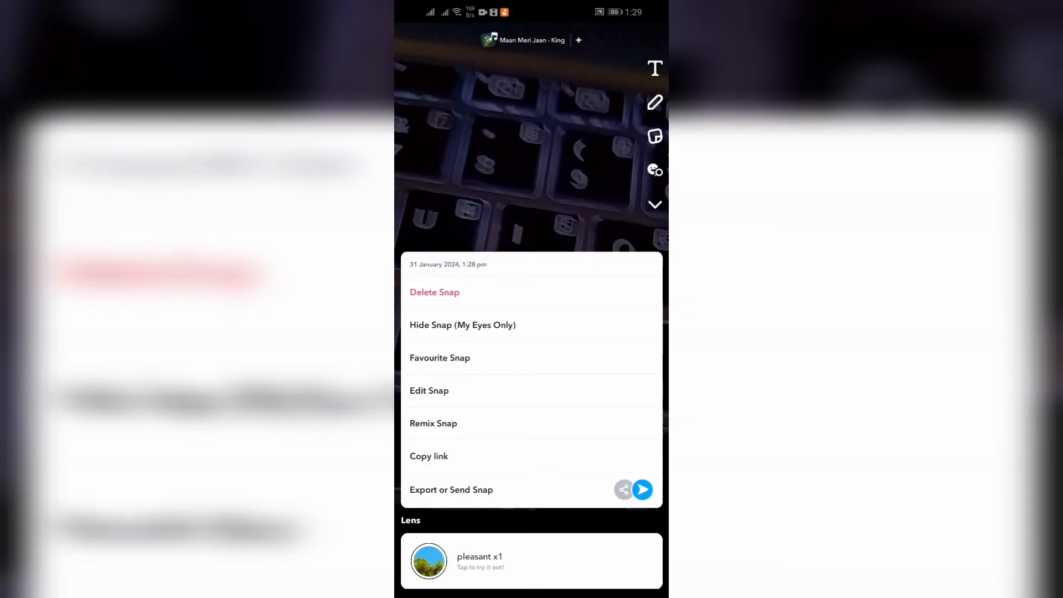
pyautogui.click(462, 325)
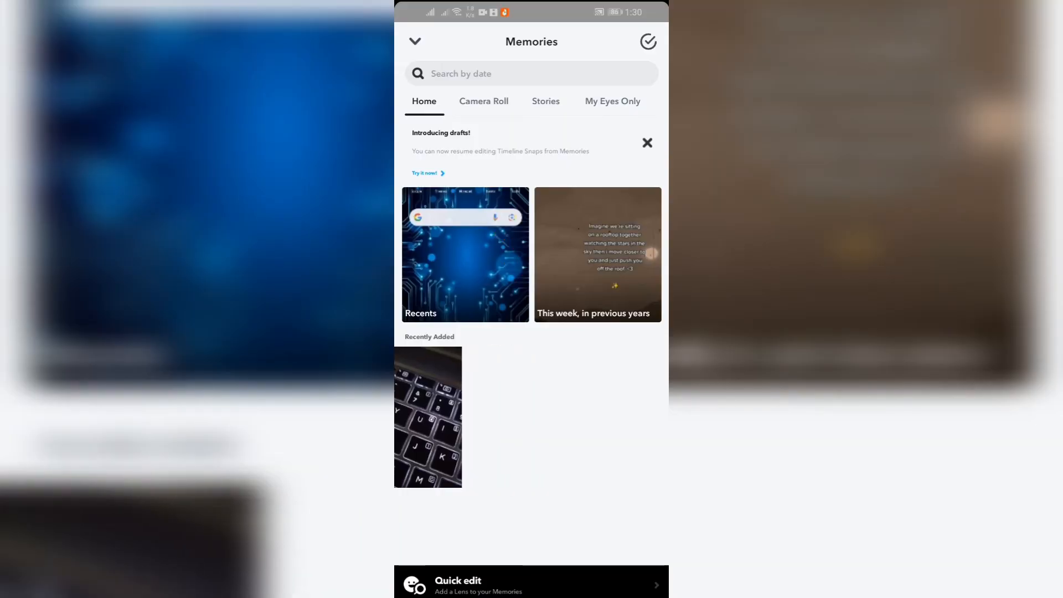
pyautogui.click(612, 101)
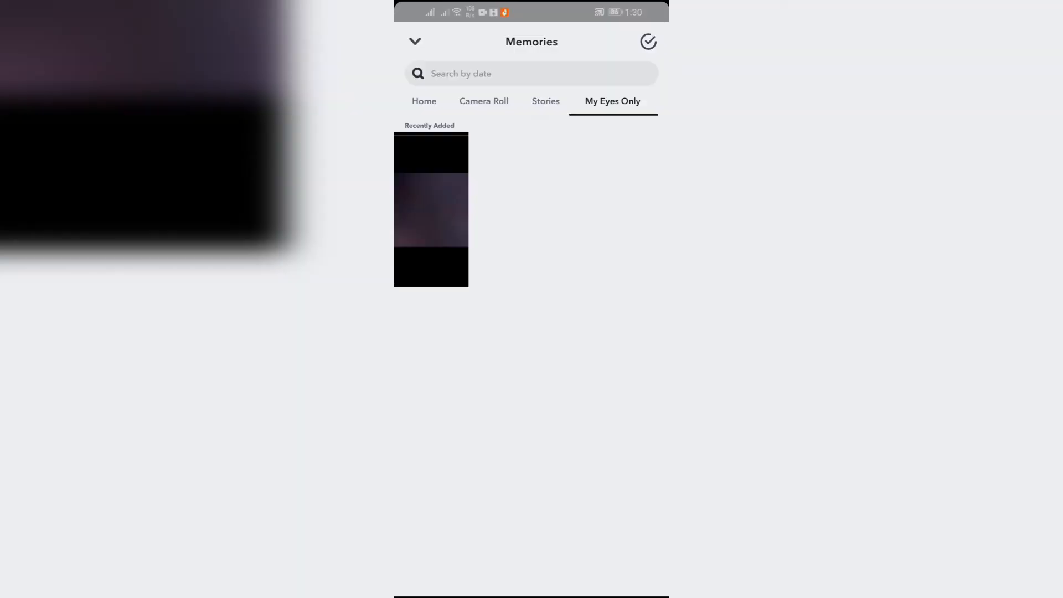